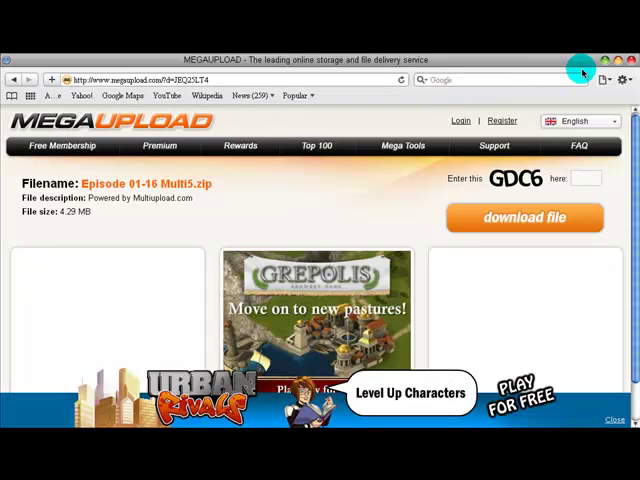
pyautogui.moveTo(444, 120)
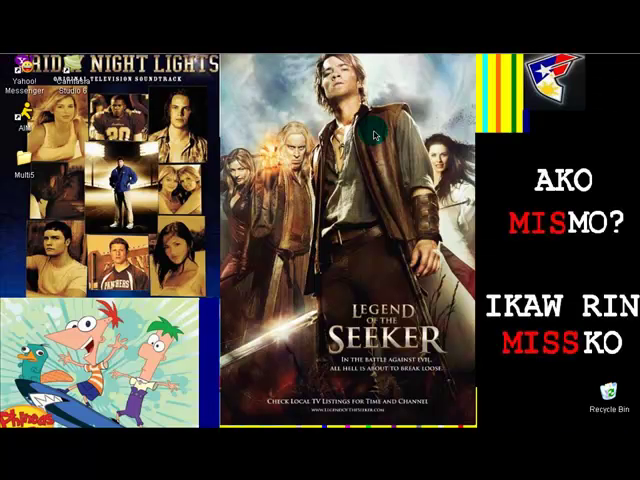
pyautogui.moveTo(184, 190)
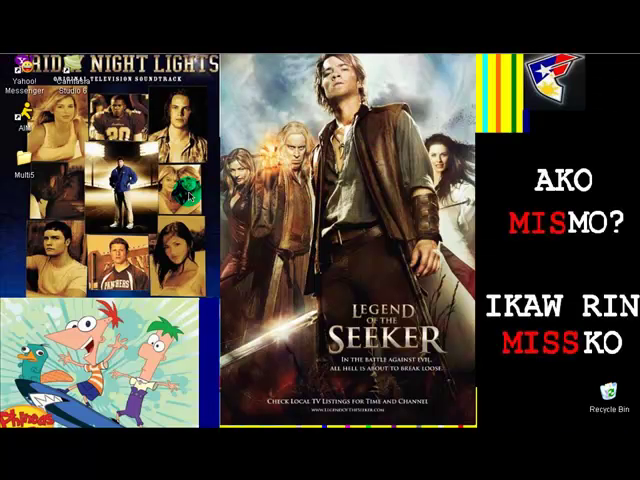
pyautogui.moveTo(256, 200)
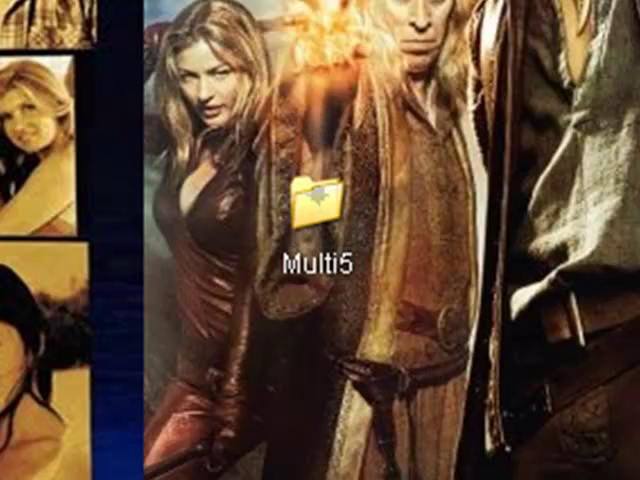
# Open Multi5 and browse its sixteen episode .exp files, briefly selecting 14_Spud_The_Stud.
pyautogui.doubleClick(310, 200)
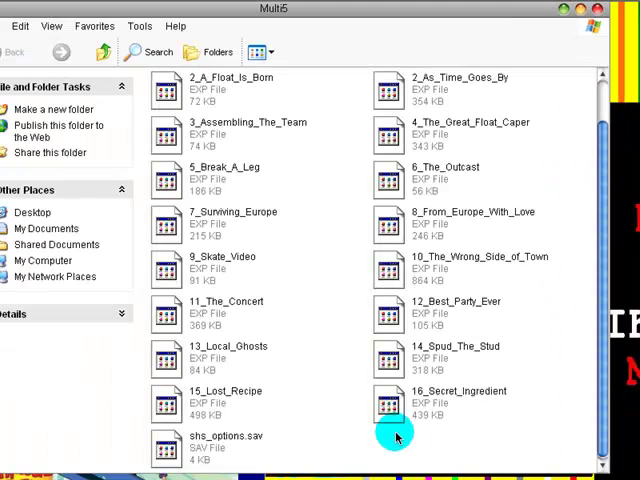
pyautogui.moveTo(600, 368)
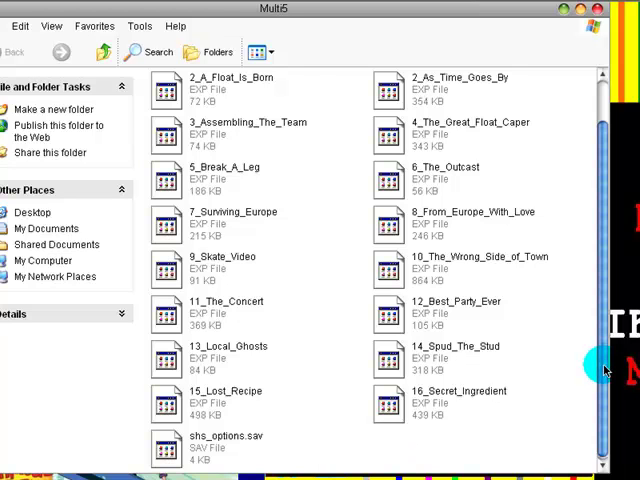
pyautogui.moveTo(598, 398)
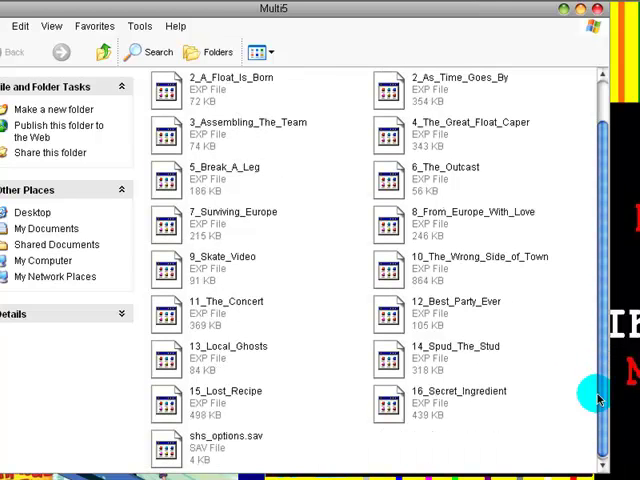
pyautogui.scroll(3)
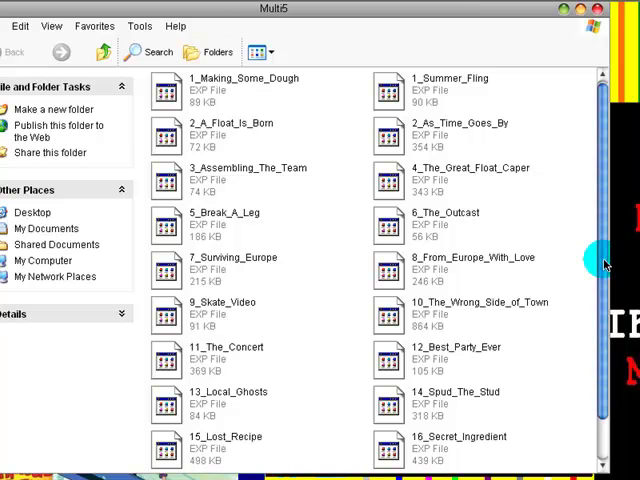
pyautogui.moveTo(480, 16)
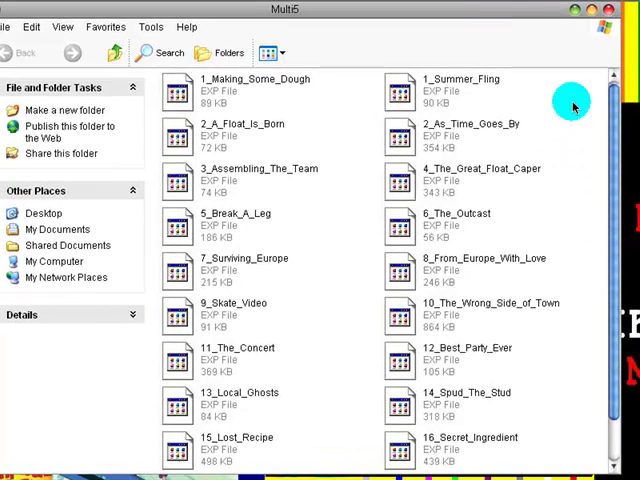
pyautogui.scroll(-3)
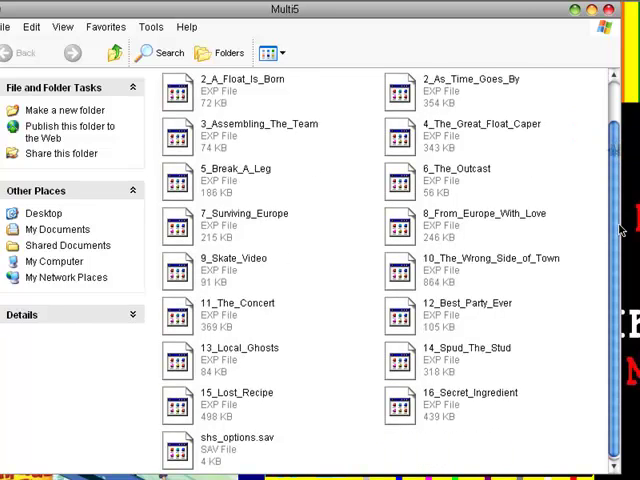
pyautogui.scroll(3)
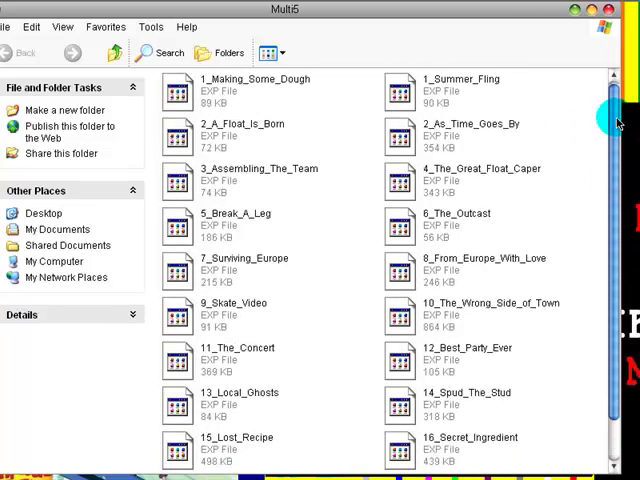
pyautogui.moveTo(582, 130)
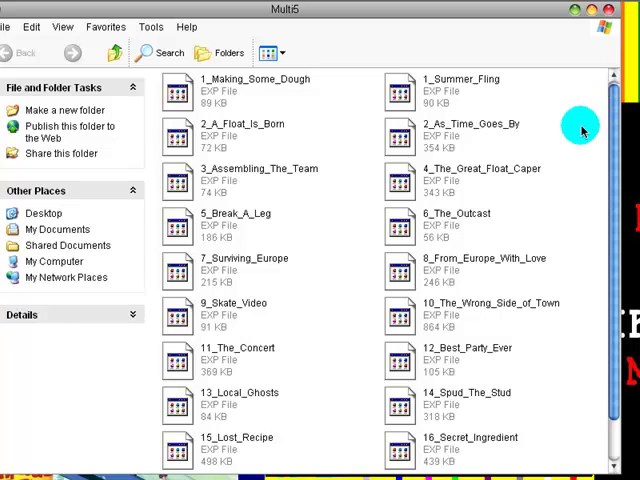
pyautogui.scroll(-3)
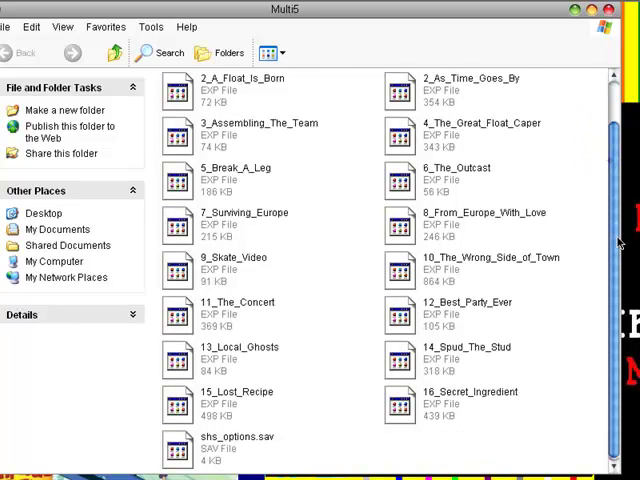
pyautogui.scroll(3)
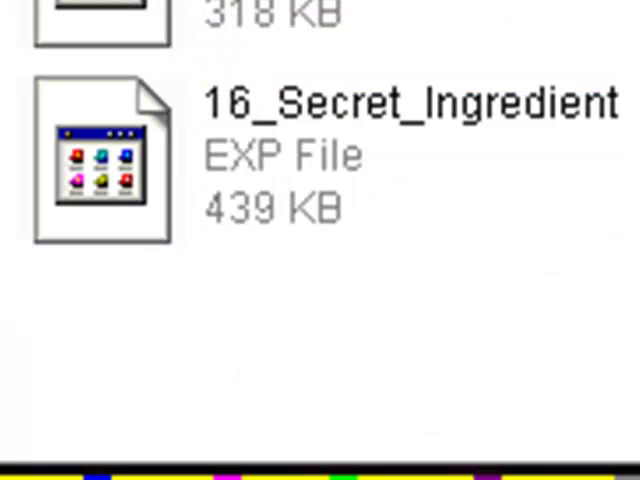
pyautogui.click(104, 160)
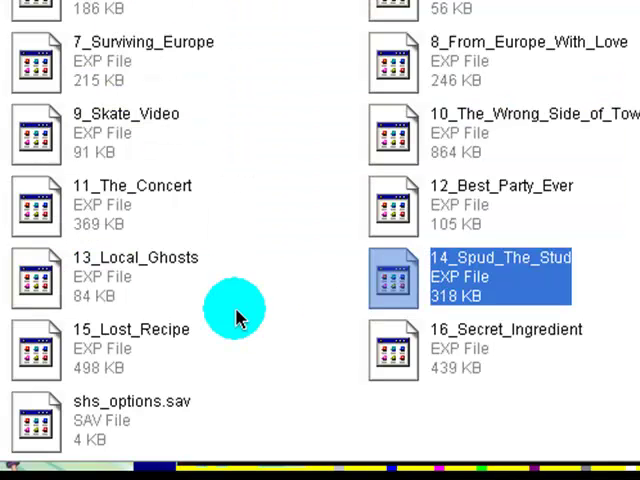
pyautogui.click(136, 348)
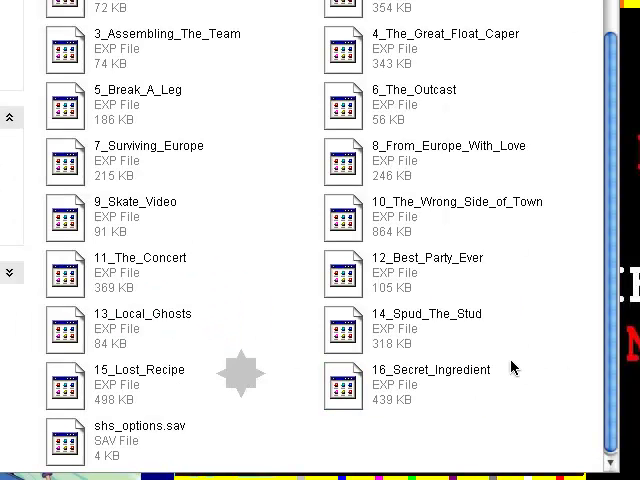
pyautogui.moveTo(436, 334)
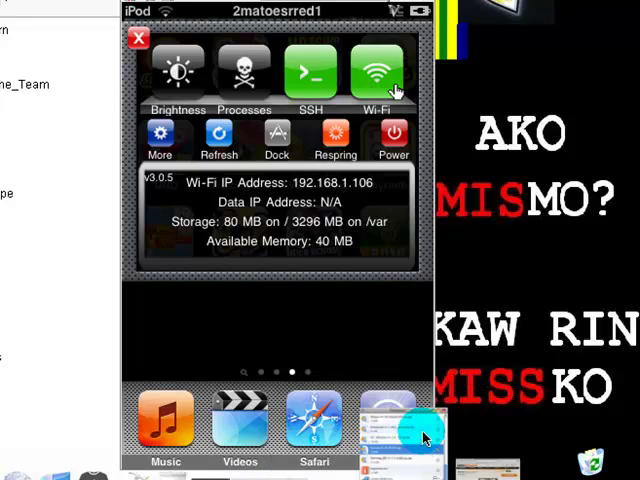
pyautogui.rightClick(408, 436)
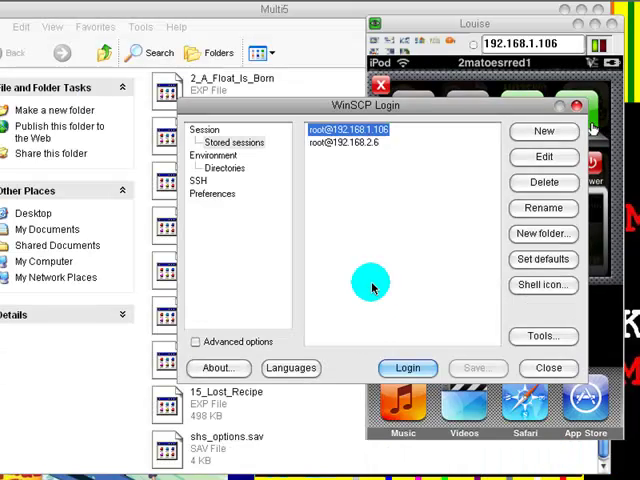
pyautogui.moveTo(484, 138)
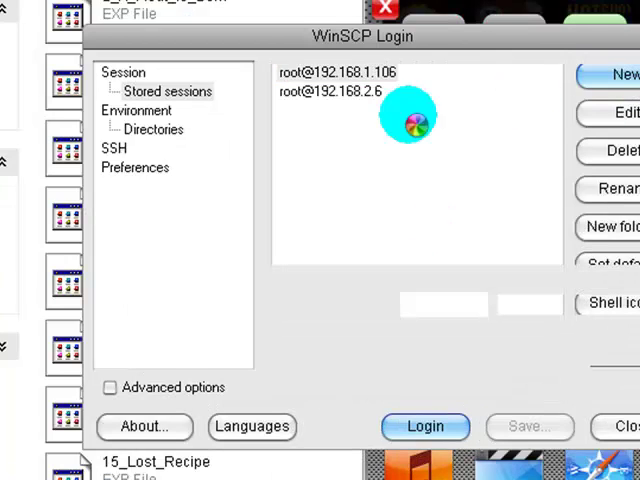
pyautogui.click(124, 72)
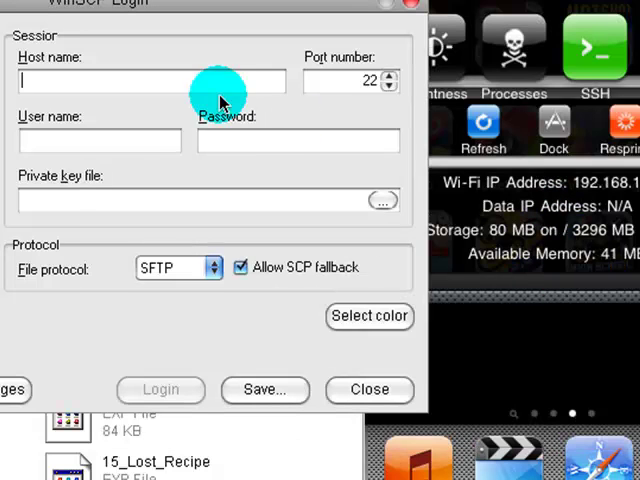
pyautogui.moveTo(144, 126)
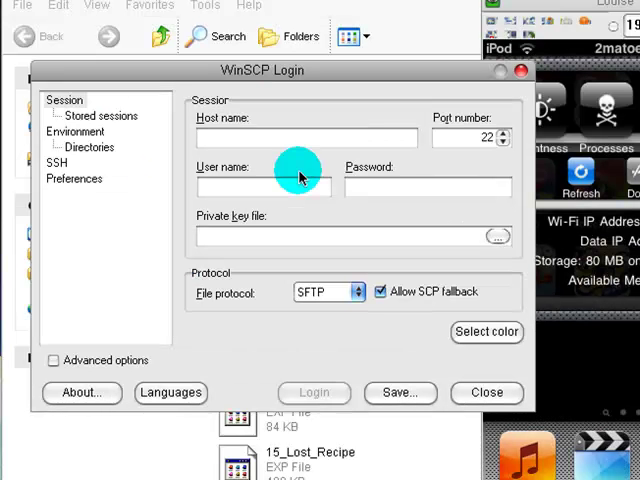
pyautogui.moveTo(284, 184)
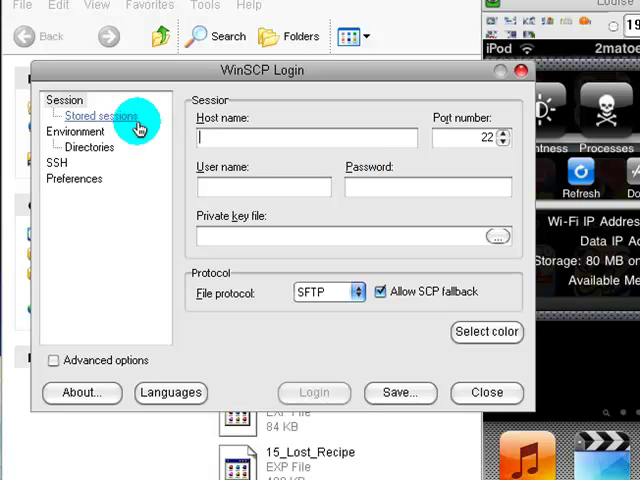
pyautogui.click(100, 116)
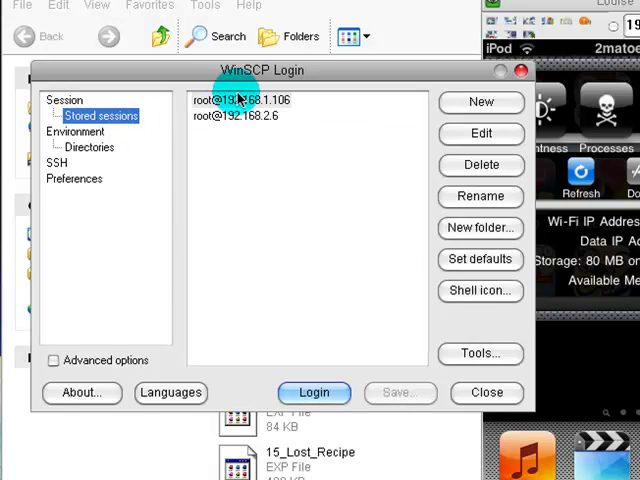
pyautogui.click(240, 100)
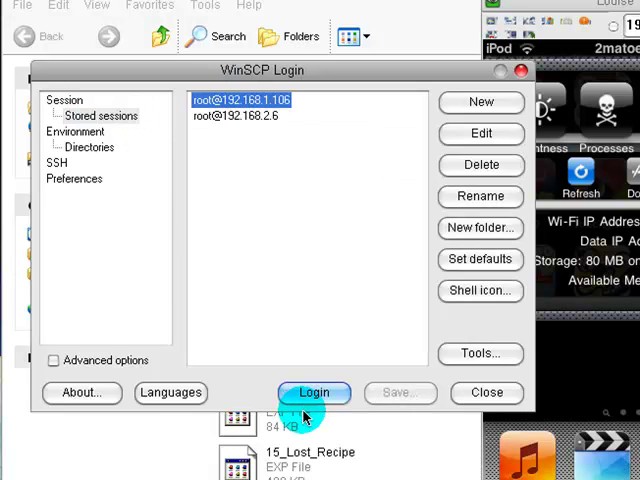
pyautogui.click(314, 392)
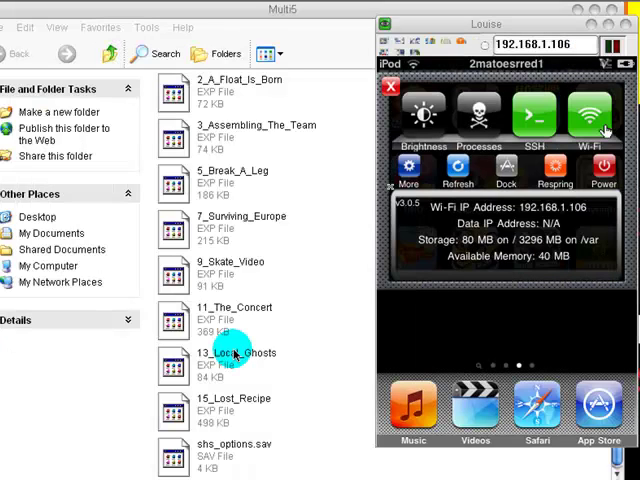
# Navigate the remote pane into /private/var/mobile/Applications and scroll toward Surviving_HS.app's folder.
pyautogui.click(536, 116)
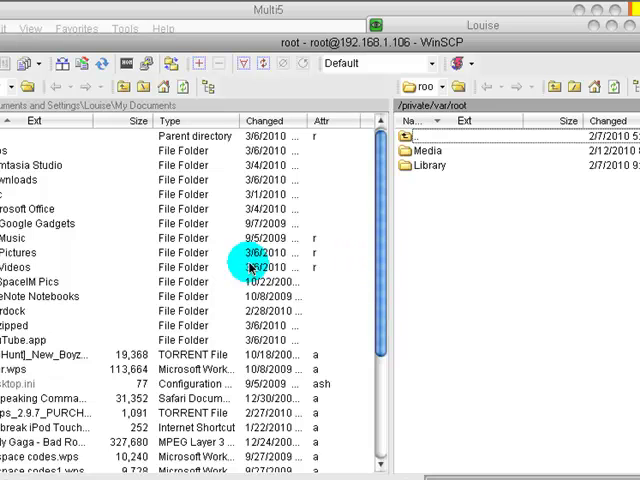
pyautogui.moveTo(550, 218)
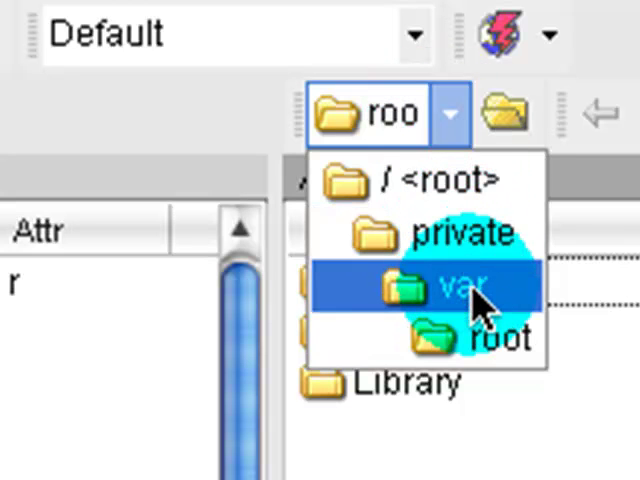
pyautogui.click(466, 290)
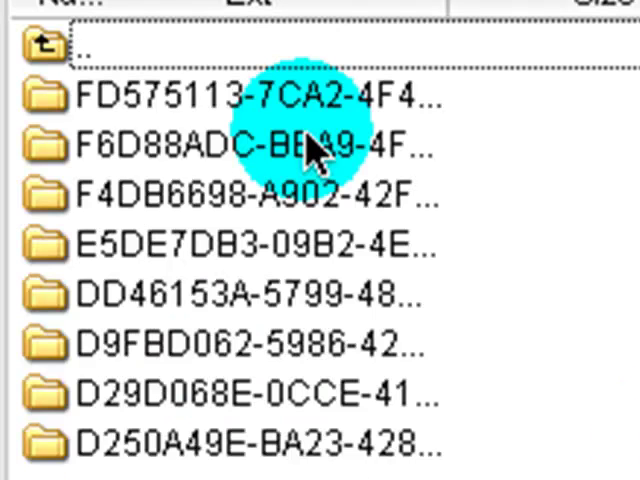
pyautogui.moveTo(520, 210)
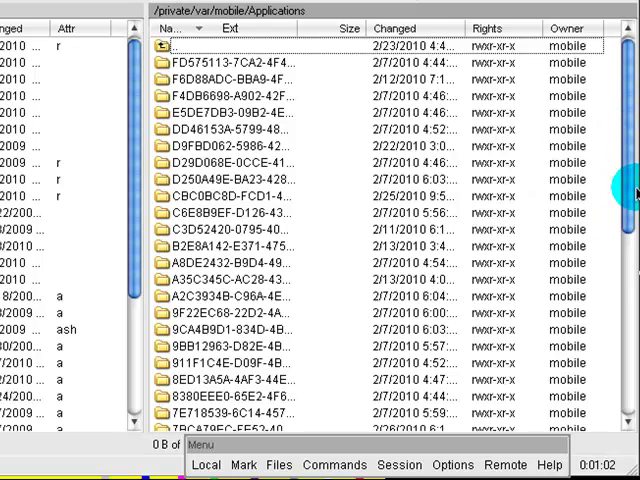
pyautogui.scroll(-3)
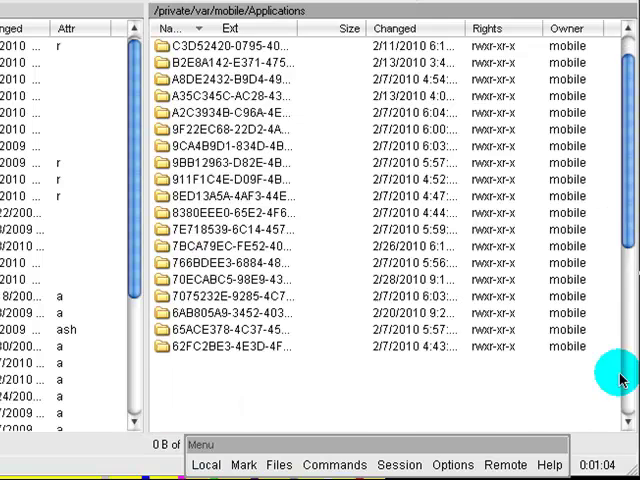
pyautogui.scroll(-3)
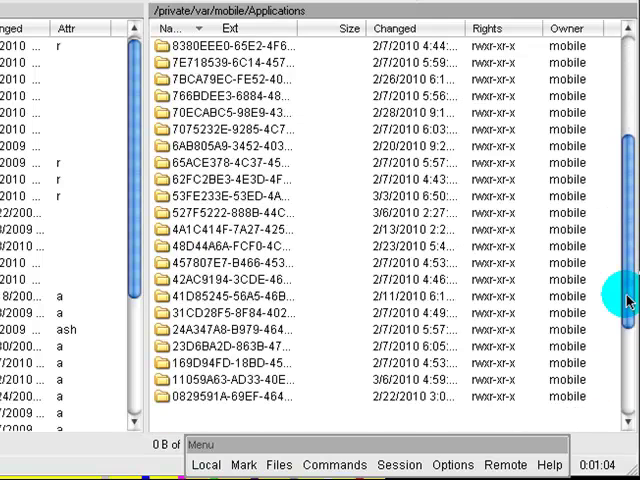
pyautogui.scroll(-3)
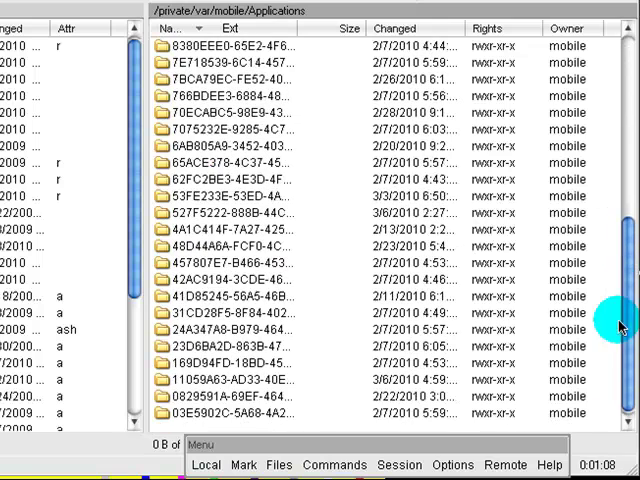
pyautogui.moveTo(450, 246)
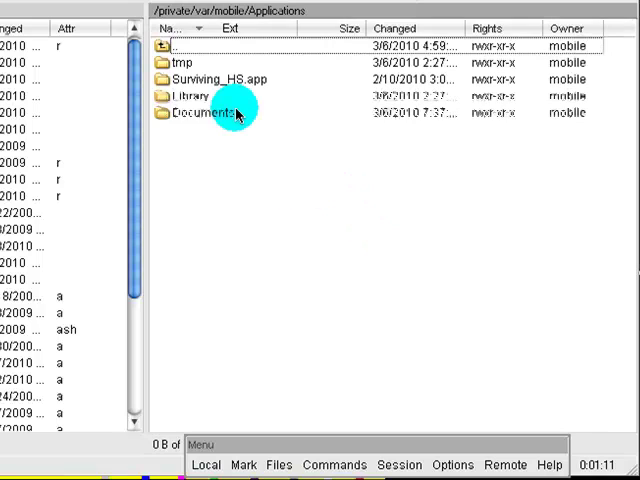
# Open the app's Documents folder listing its save files and episode .exp files.
pyautogui.doubleClick(210, 80)
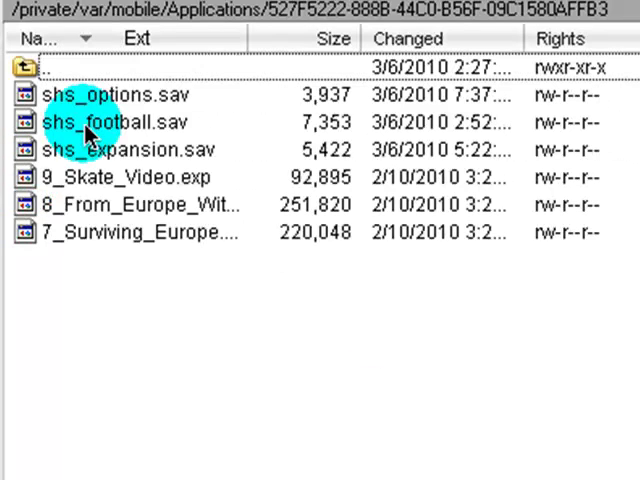
pyautogui.scroll(-3)
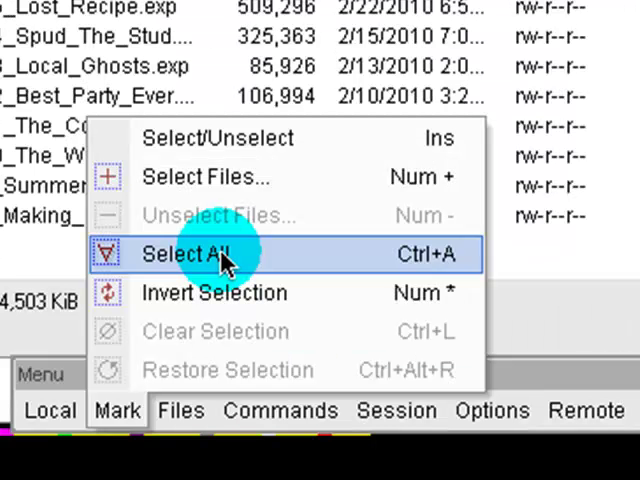
pyautogui.moveTo(180, 292)
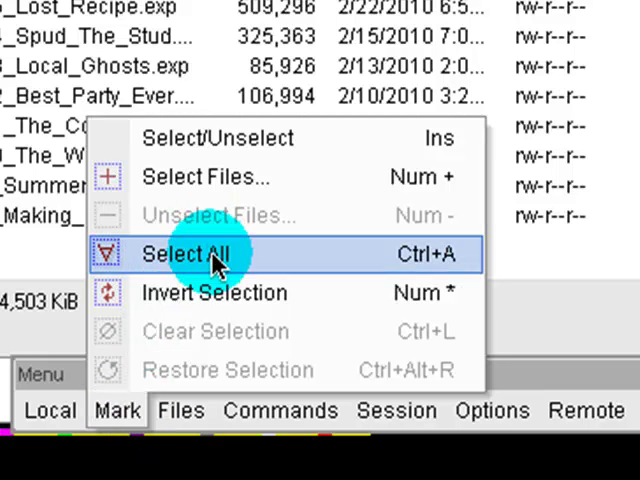
# Select all 21 files in Documents and delete them, confirming the prompt.
pyautogui.click(192, 252)
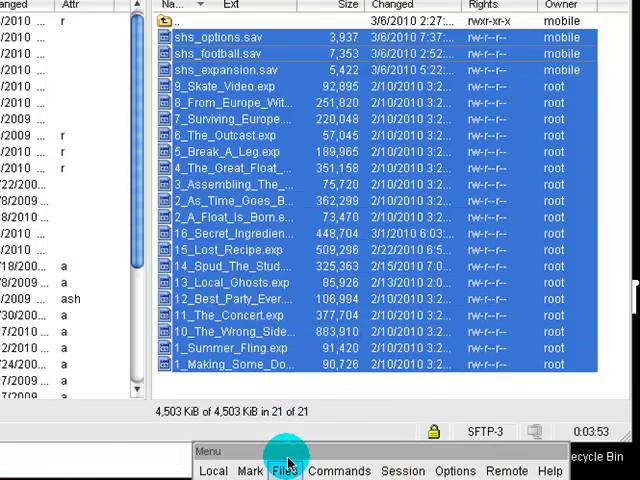
pyautogui.click(284, 472)
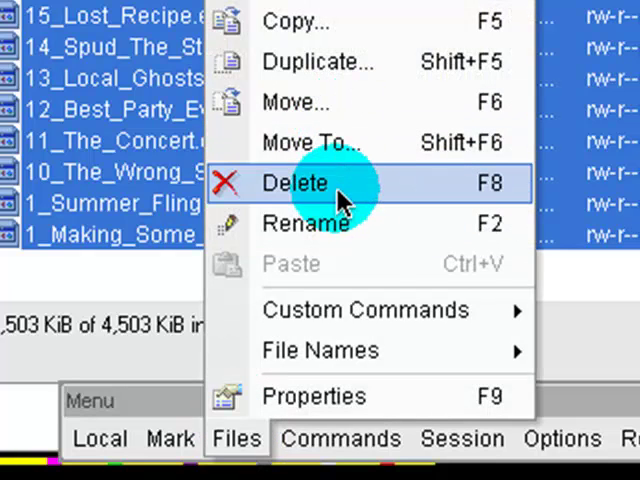
pyautogui.click(296, 184)
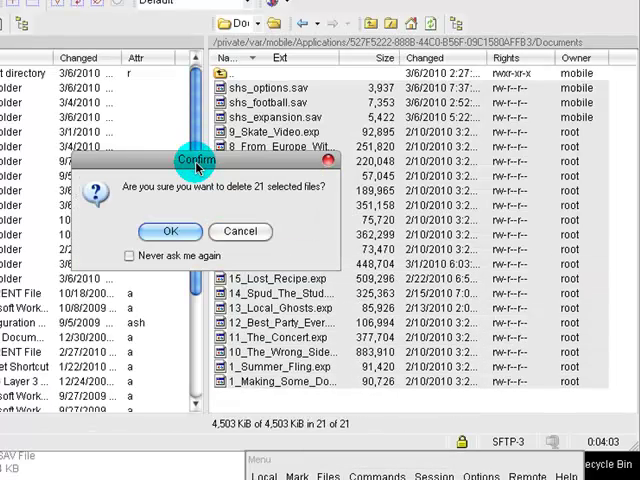
pyautogui.click(168, 232)
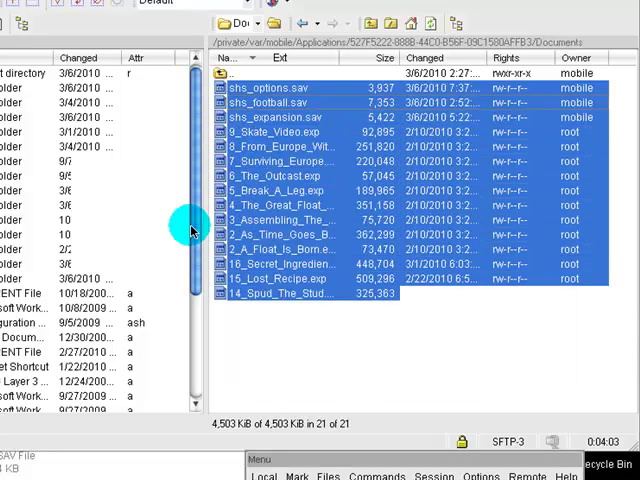
pyautogui.scroll(-3)
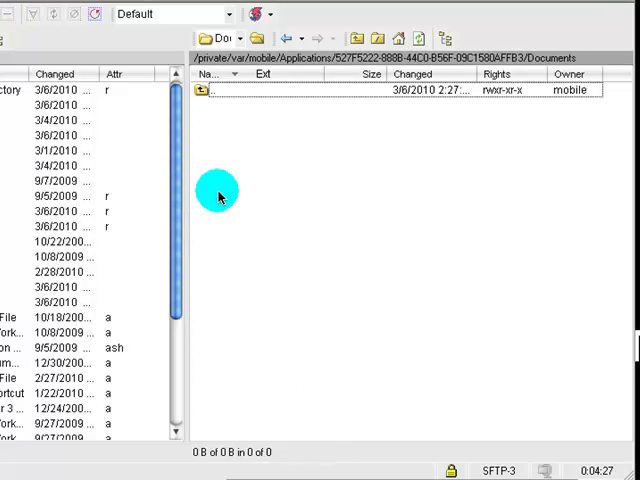
pyautogui.moveTo(356, 176)
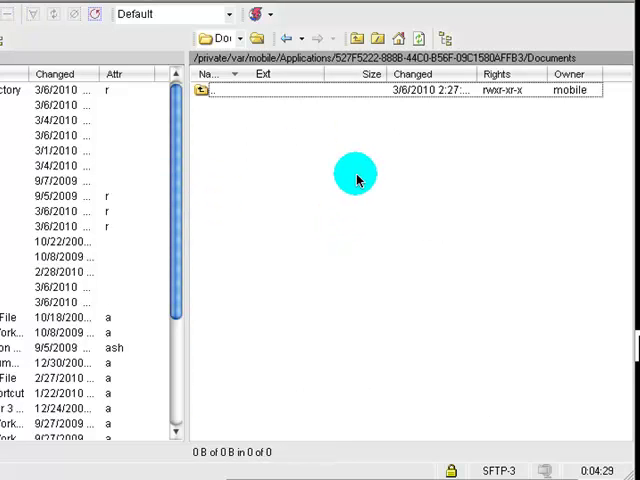
pyautogui.moveTo(200, 284)
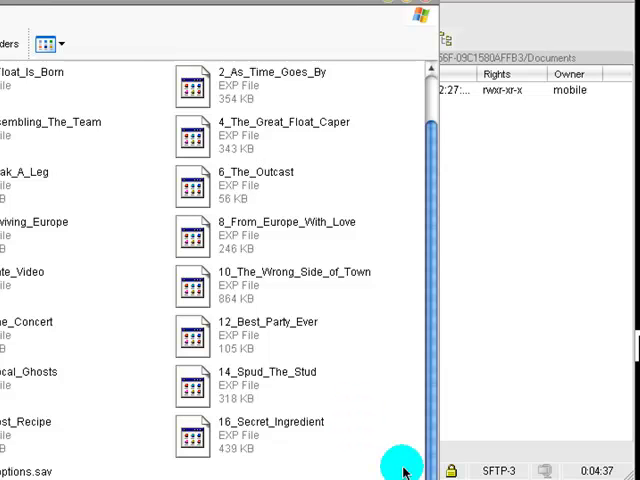
pyautogui.moveTo(398, 384)
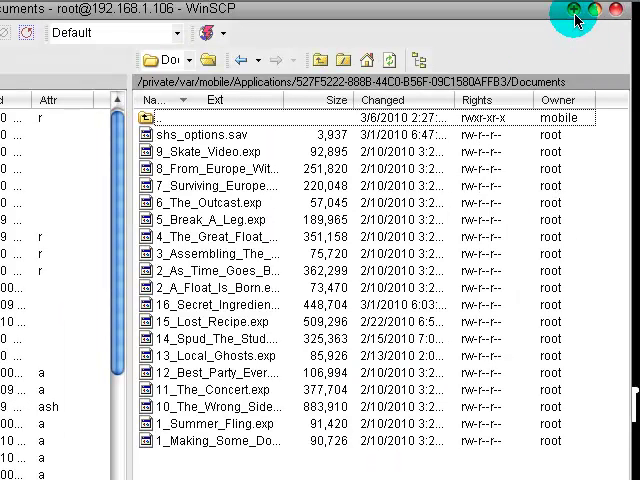
pyautogui.moveTo(572, 18)
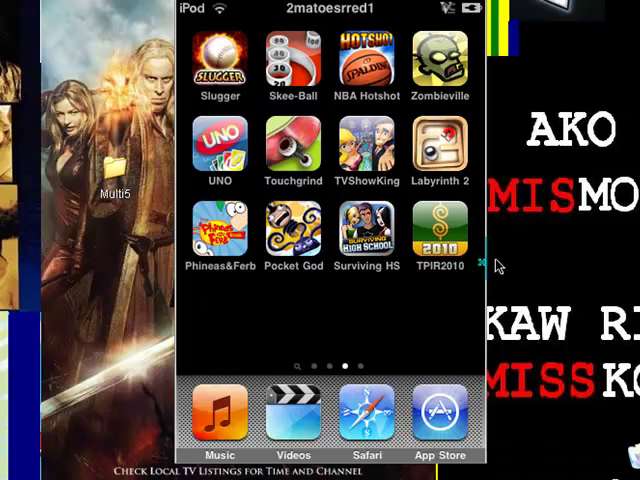
pyautogui.moveTo(596, 260)
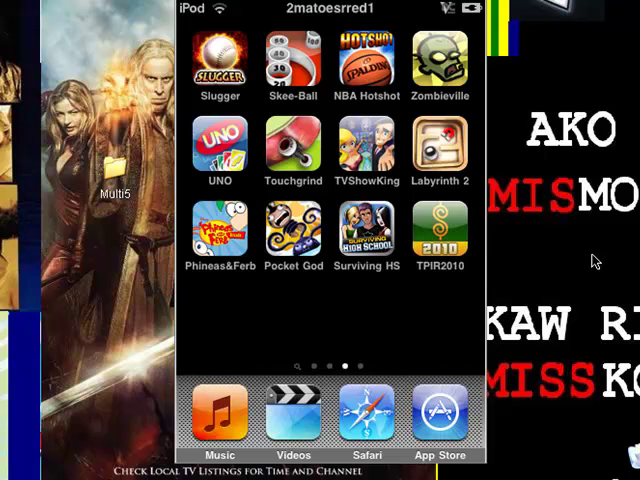
# Launch Surviving HS, scroll the Play My Episodes list showing episodes 01–16, and go back to the title screen.
pyautogui.click(366, 232)
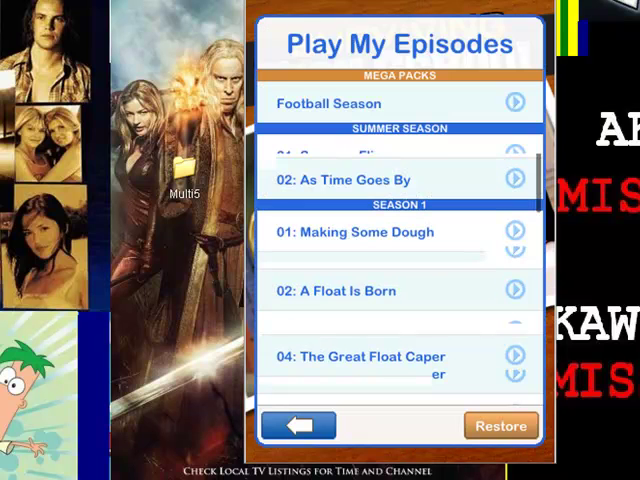
pyautogui.scroll(-3)
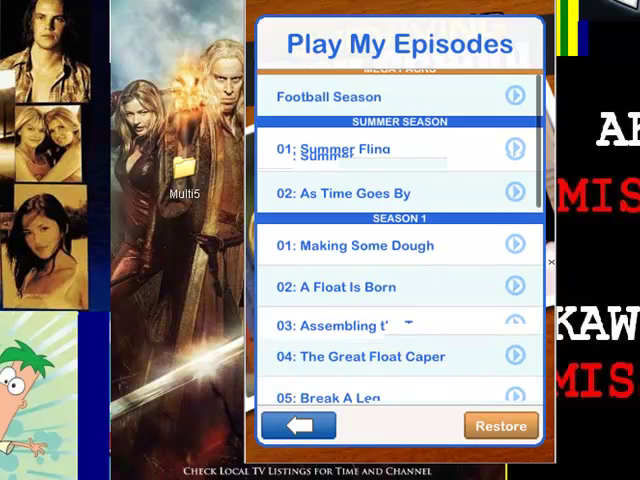
pyautogui.scroll(-3)
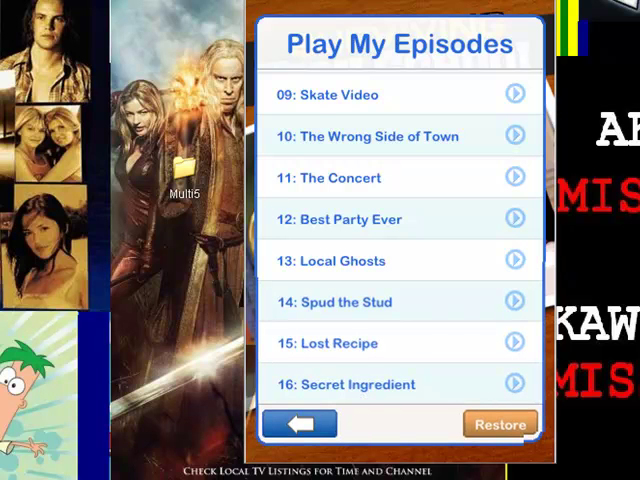
pyautogui.click(300, 424)
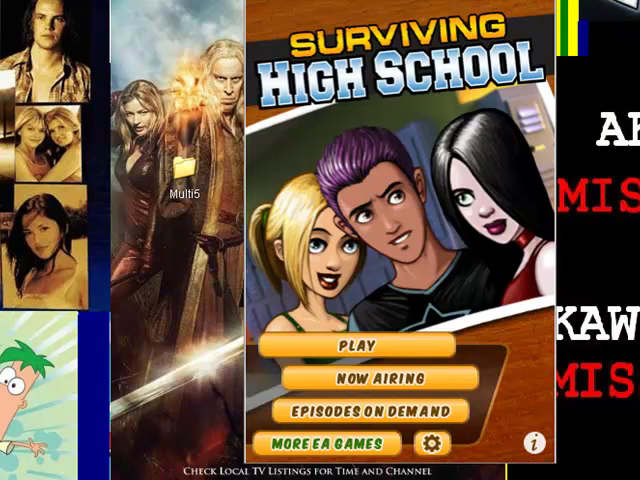
pyautogui.moveTo(516, 10)
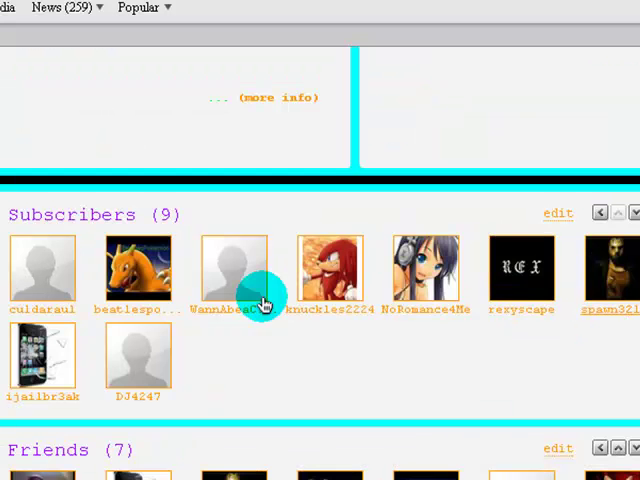
pyautogui.moveTo(270, 370)
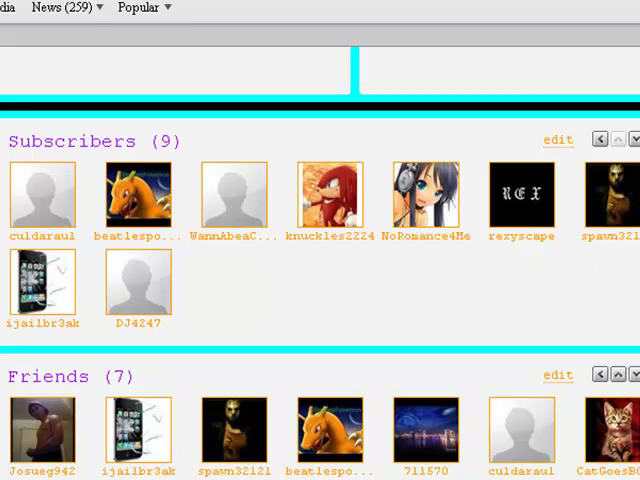
pyautogui.moveTo(604, 56)
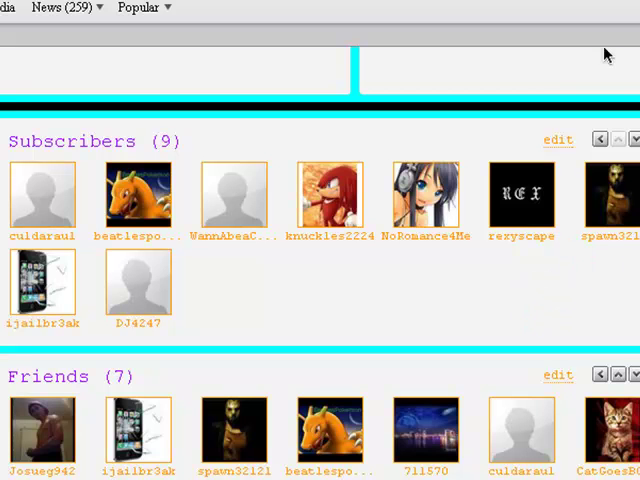